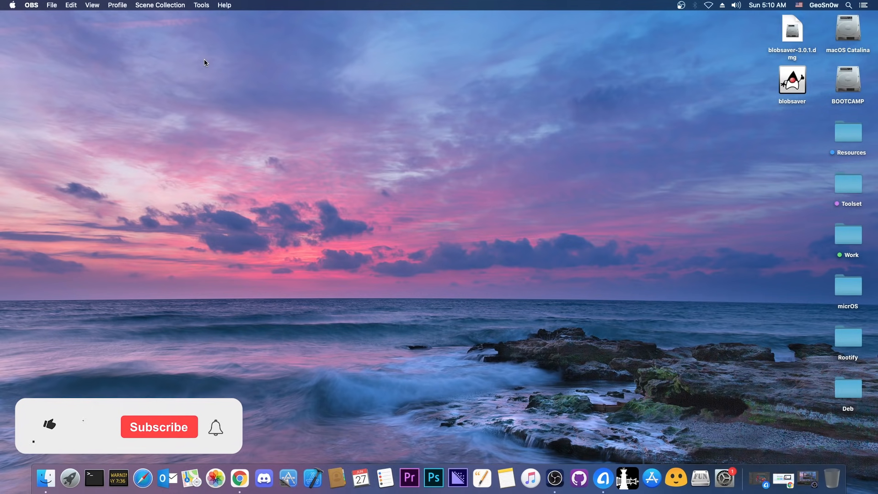
Look at the connected device's photos in the device manager and close that window
{"action": "left_click", "coordinate": [49, 426]}
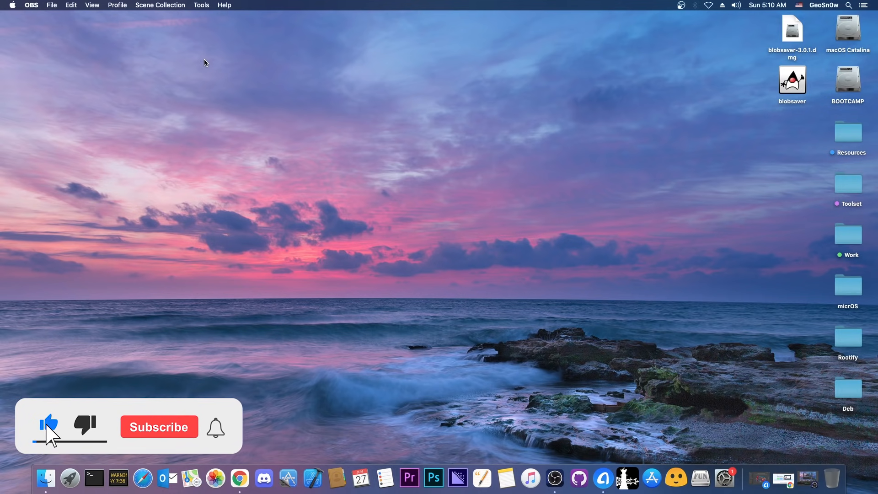
{"action": "left_click", "coordinate": [159, 427]}
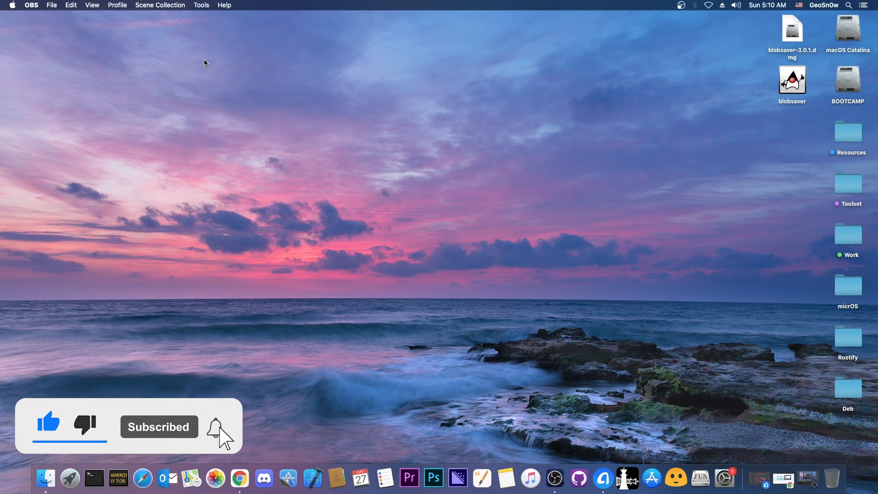
{"action": "left_click", "coordinate": [215, 427]}
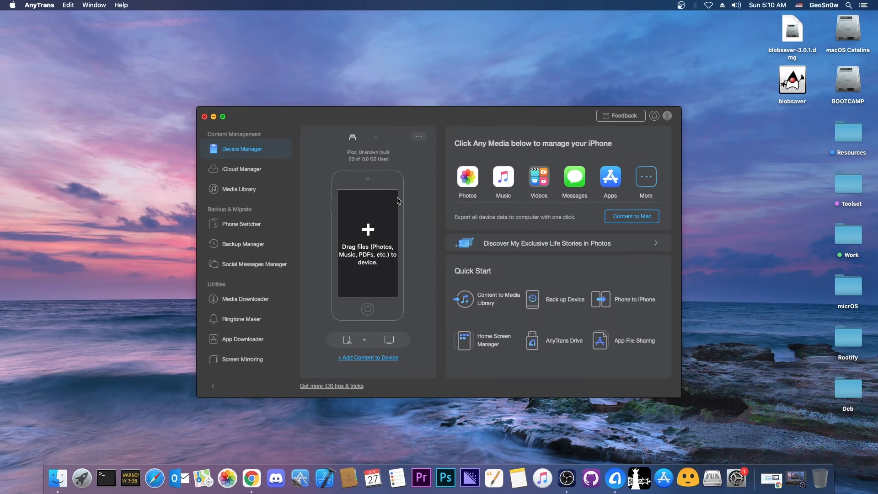
{"action": "left_click", "coordinate": [468, 178]}
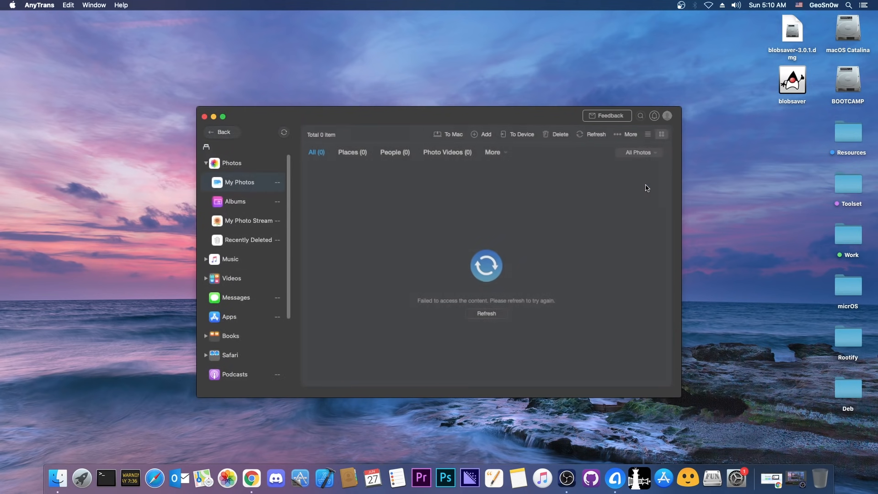
{"action": "left_click", "coordinate": [242, 168]}
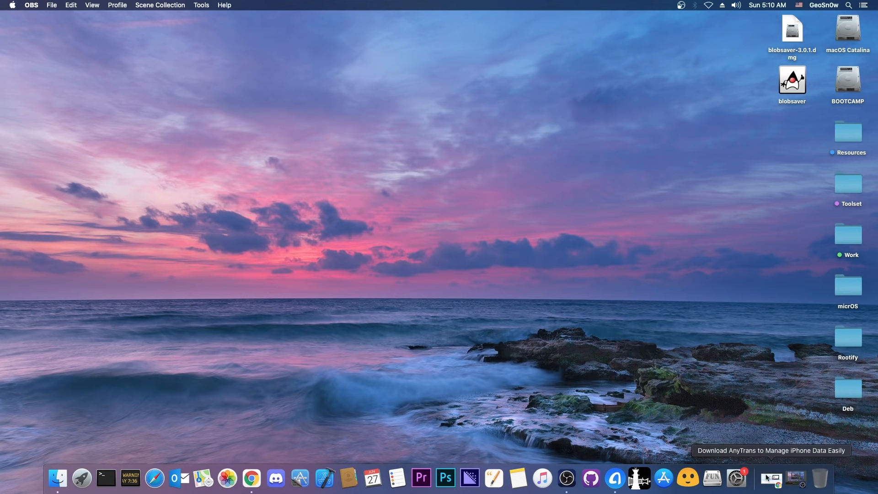
Bring Chrome forward and close the AnyTrans download page, revealing the blobsaver v3.0.1 release
{"action": "left_click", "coordinate": [251, 477]}
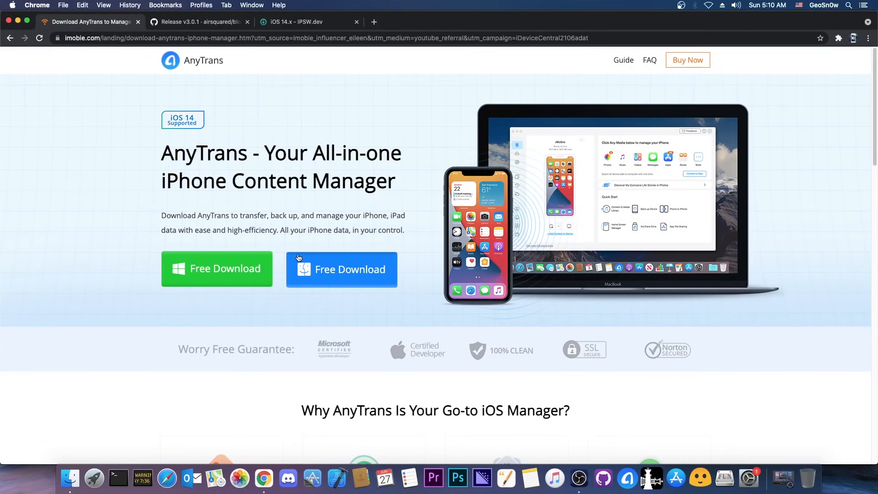
{"action": "left_click", "coordinate": [196, 21]}
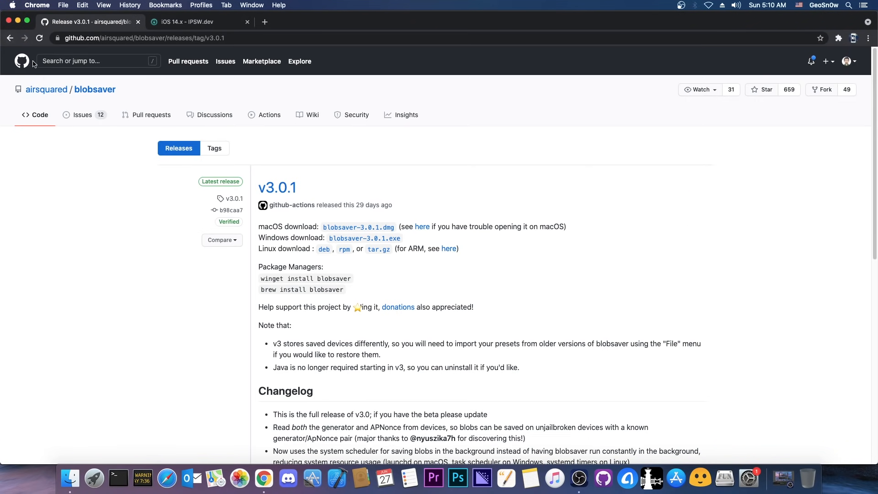
{"action": "mouse_move", "coordinate": [123, 149]}
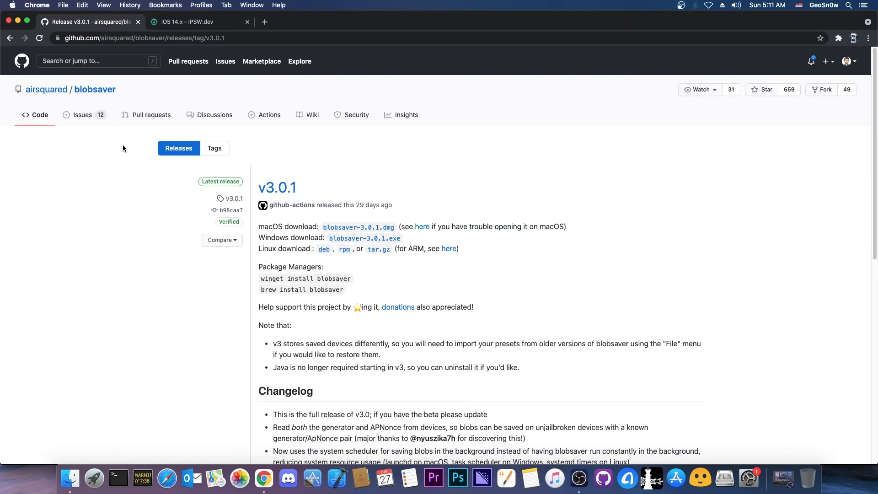
Go to the blobsaver repository's main page and scroll through its file list and README
{"action": "left_click", "coordinate": [94, 89]}
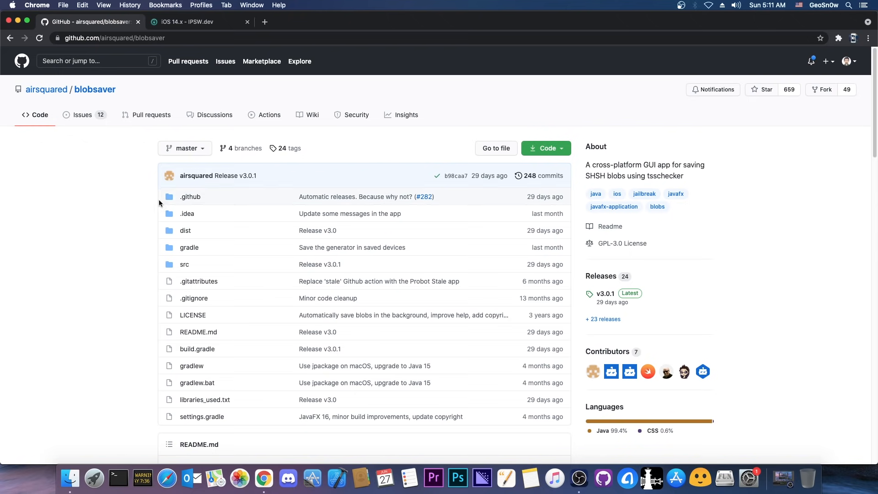
{"action": "mouse_move", "coordinate": [213, 232]}
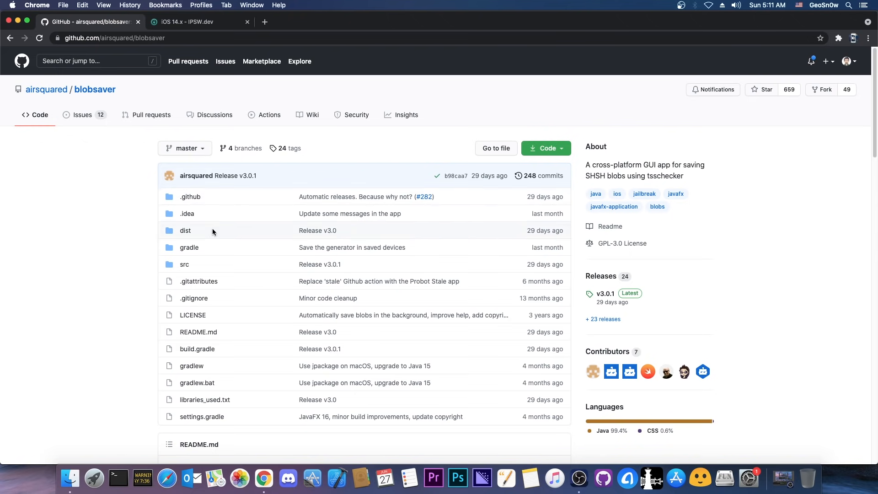
{"action": "scroll", "scroll_direction": "down", "scroll_amount": 3}
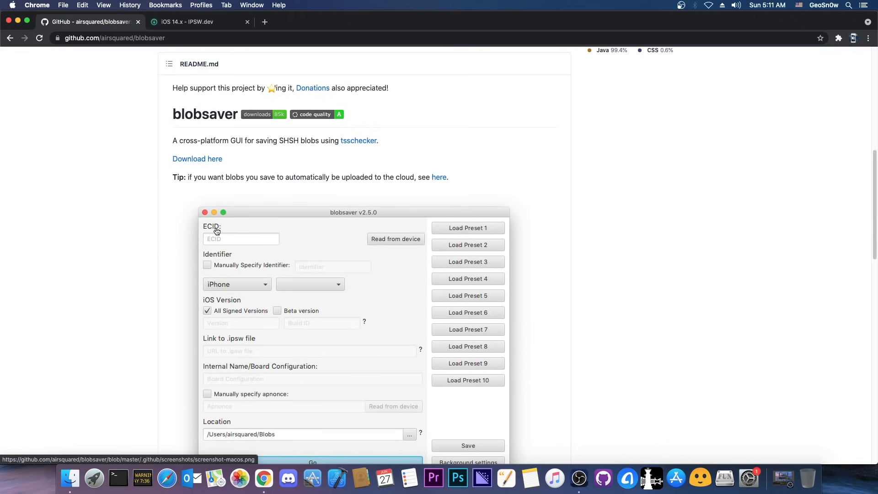
{"action": "scroll", "scroll_direction": "up", "scroll_amount": 3}
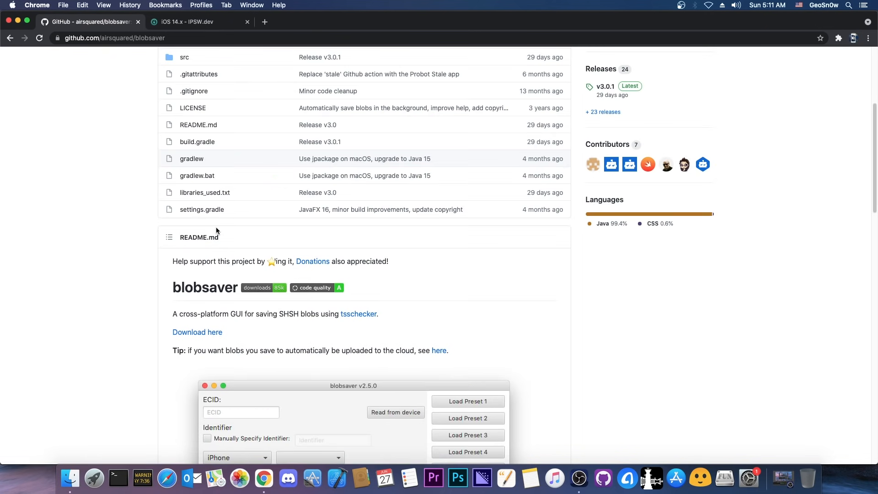
{"action": "scroll", "scroll_direction": "up", "scroll_amount": 3}
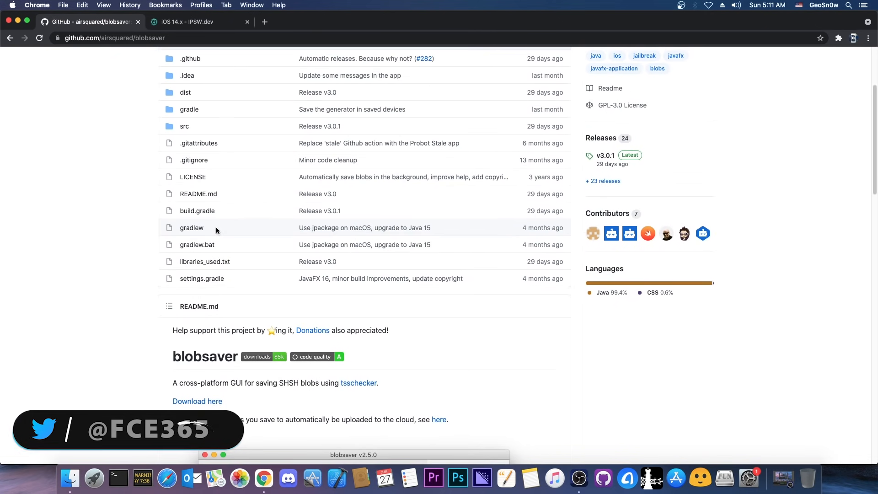
{"action": "scroll", "scroll_direction": "up", "scroll_amount": 3}
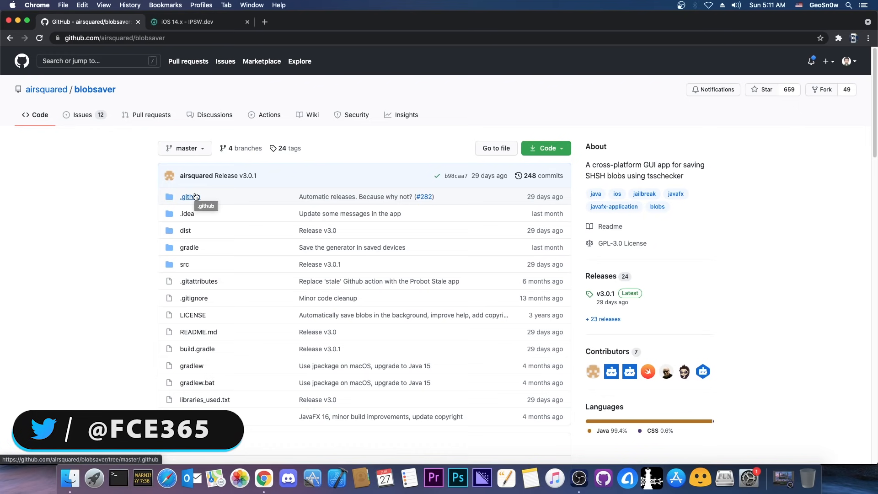
{"action": "mouse_move", "coordinate": [143, 209]}
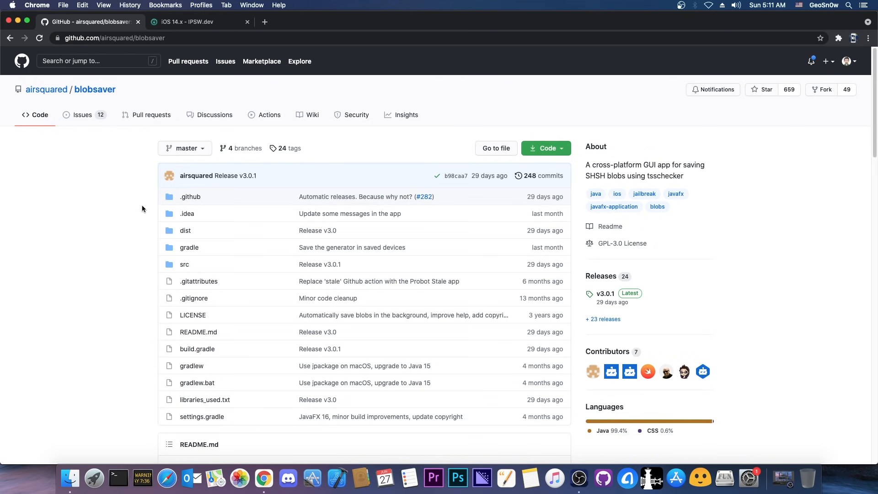
Show the IPSW.dev iOS 14.x page with the iPhone 12 / 12 Pro firmware list of 14.7 and 14.6 builds
{"action": "left_click", "coordinate": [196, 22]}
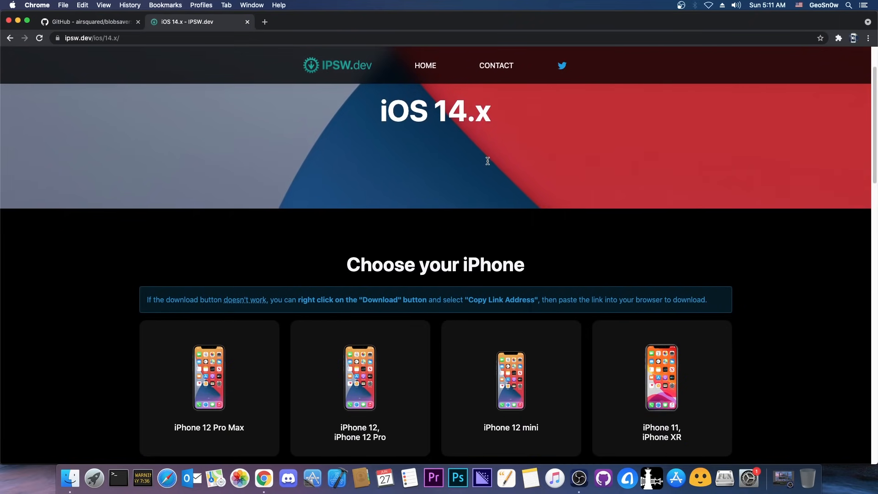
{"action": "left_click", "coordinate": [360, 389]}
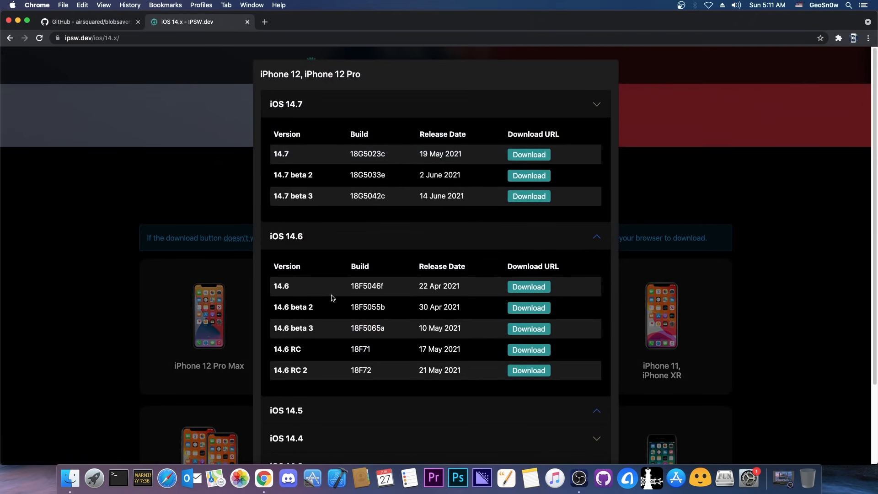
{"action": "mouse_move", "coordinate": [306, 198]}
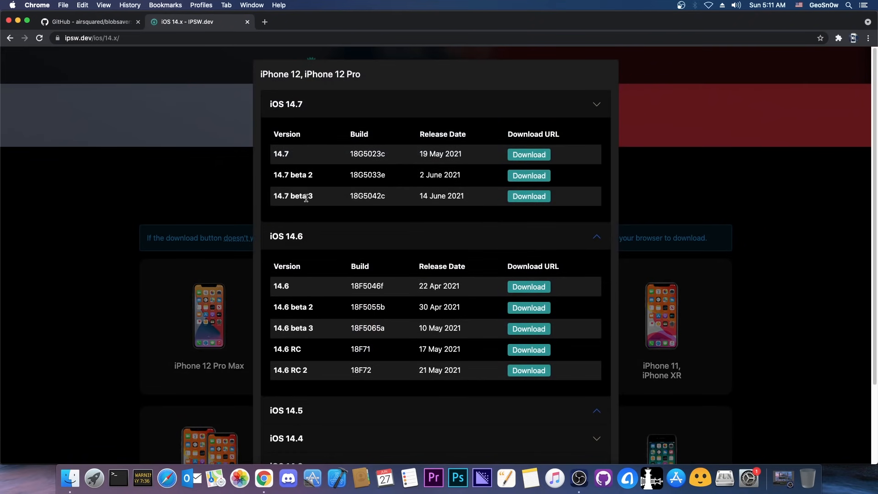
{"action": "mouse_move", "coordinate": [182, 225]}
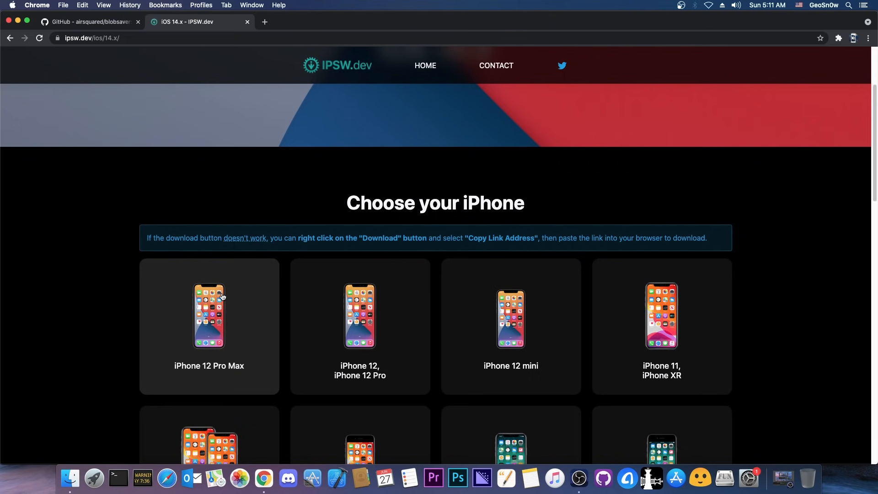
{"action": "left_click", "coordinate": [359, 327]}
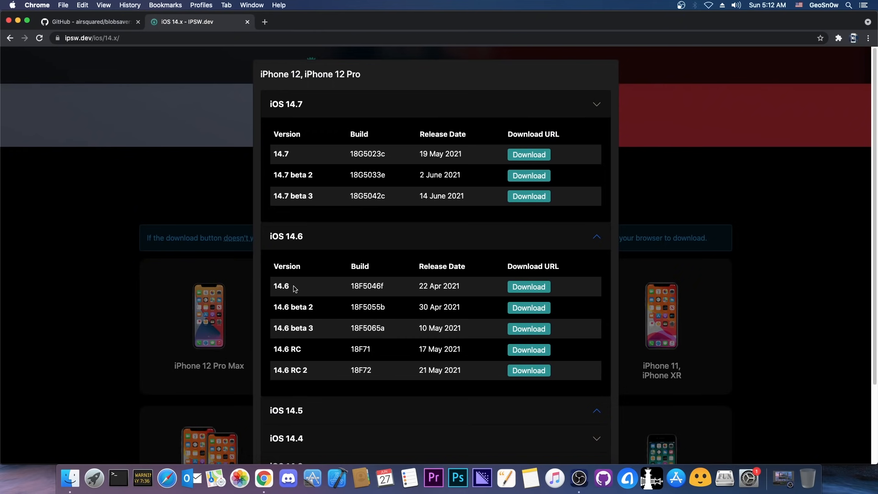
{"action": "mouse_move", "coordinate": [282, 174]}
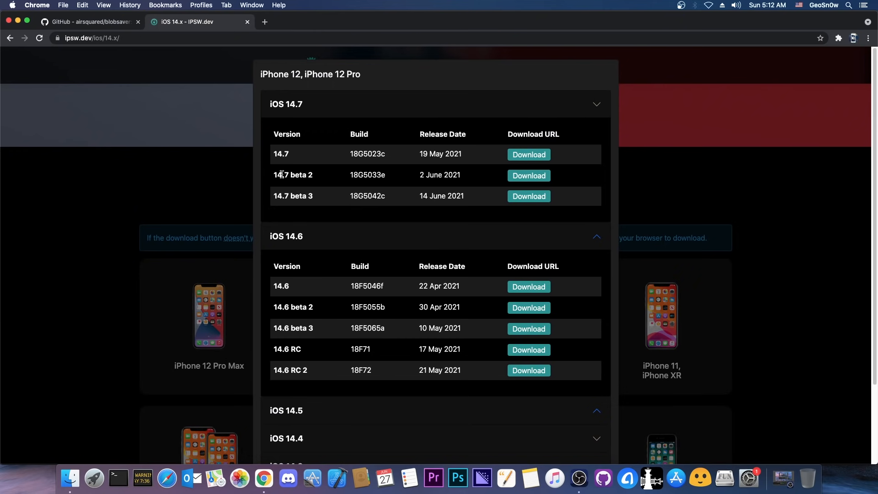
{"action": "mouse_move", "coordinate": [317, 286]}
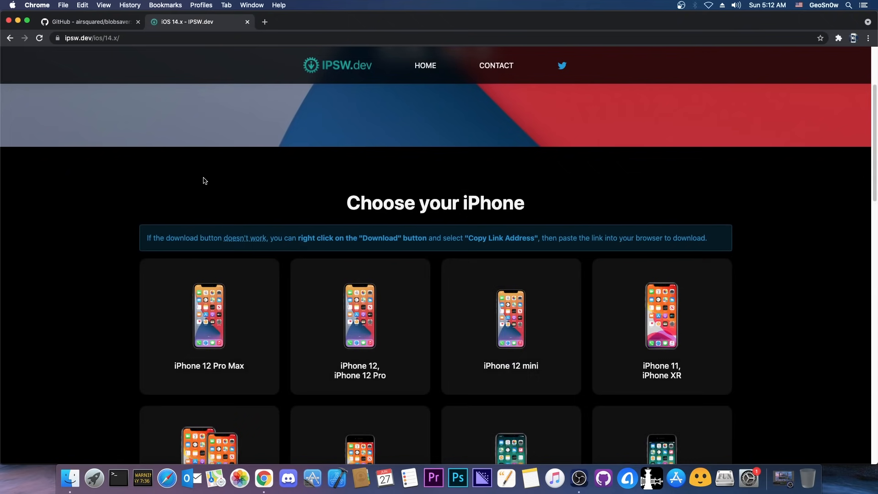
Return to the blobsaver repository page and scroll through its README and screenshot
{"action": "left_click", "coordinate": [85, 22]}
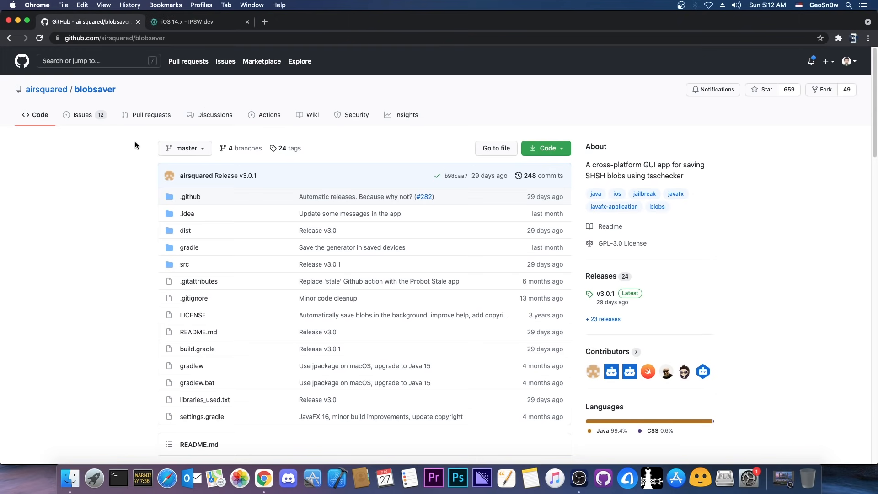
{"action": "scroll", "scroll_direction": "down", "scroll_amount": 3}
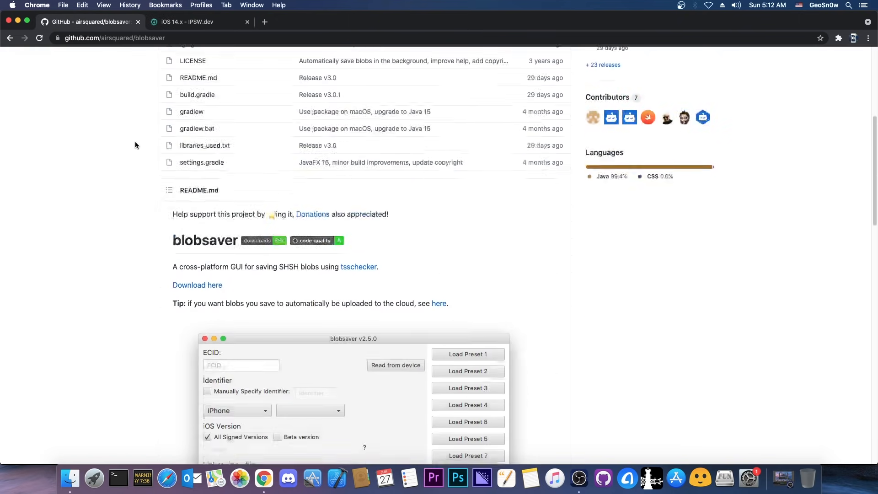
{"action": "scroll", "scroll_direction": "down", "scroll_amount": 3}
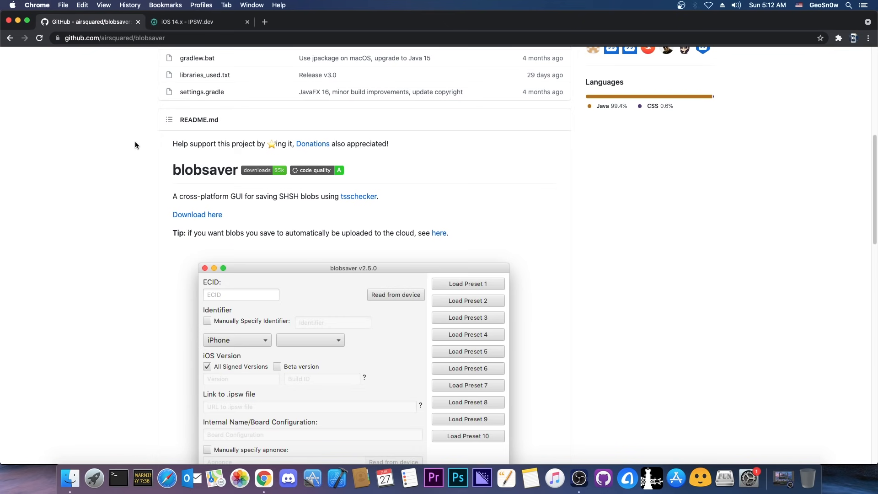
{"action": "mouse_move", "coordinate": [172, 194]}
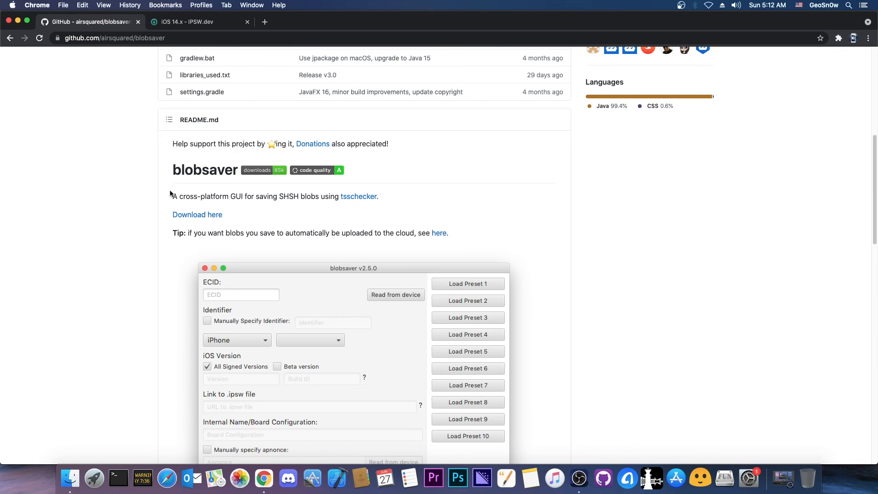
{"action": "scroll", "scroll_direction": "up", "scroll_amount": 3}
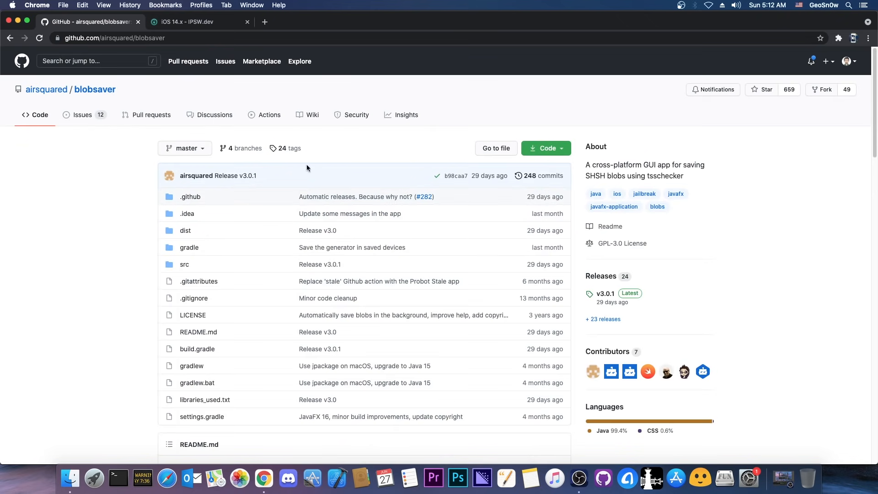
{"action": "mouse_move", "coordinate": [600, 275]}
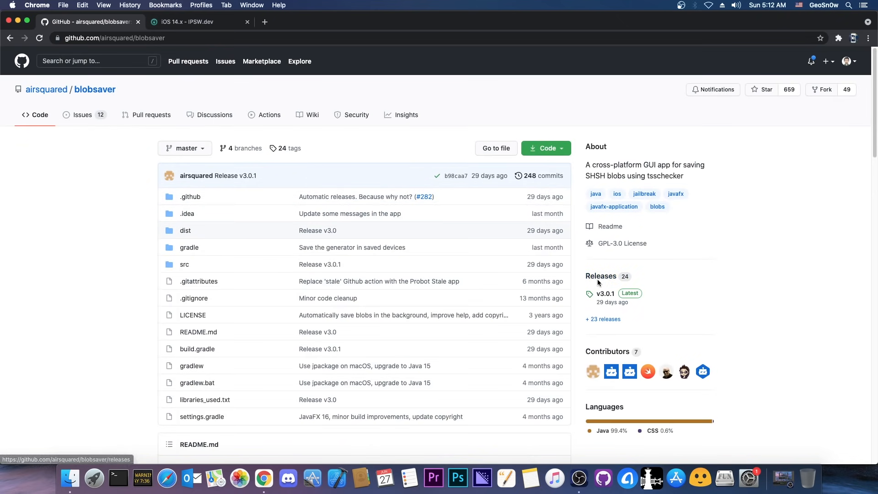
{"action": "mouse_move", "coordinate": [600, 280]}
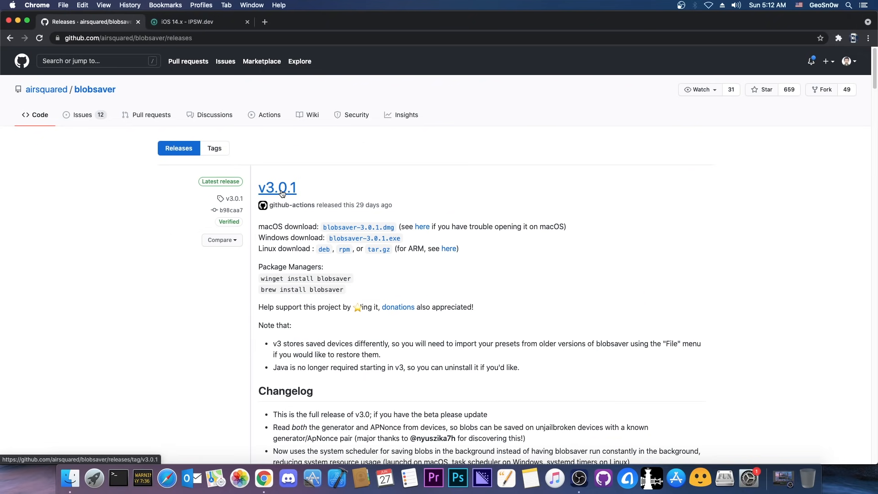
{"action": "scroll", "scroll_direction": "down", "scroll_amount": 3}
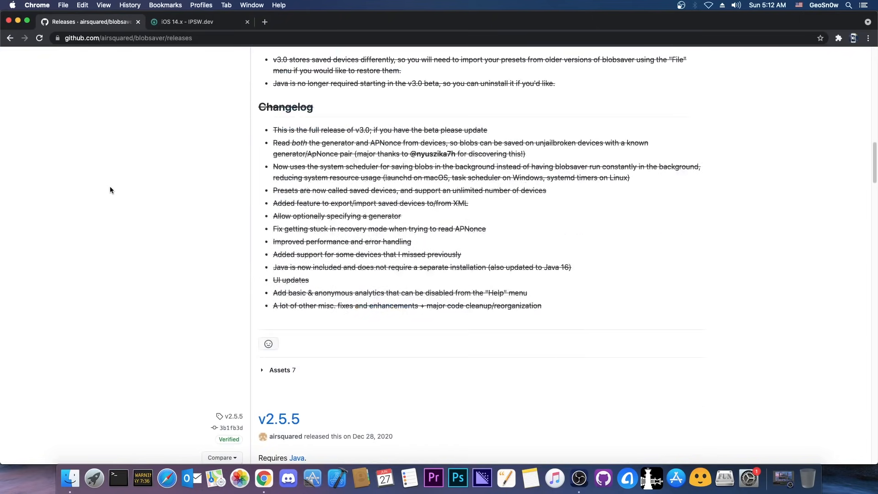
{"action": "scroll", "scroll_direction": "down", "scroll_amount": 3}
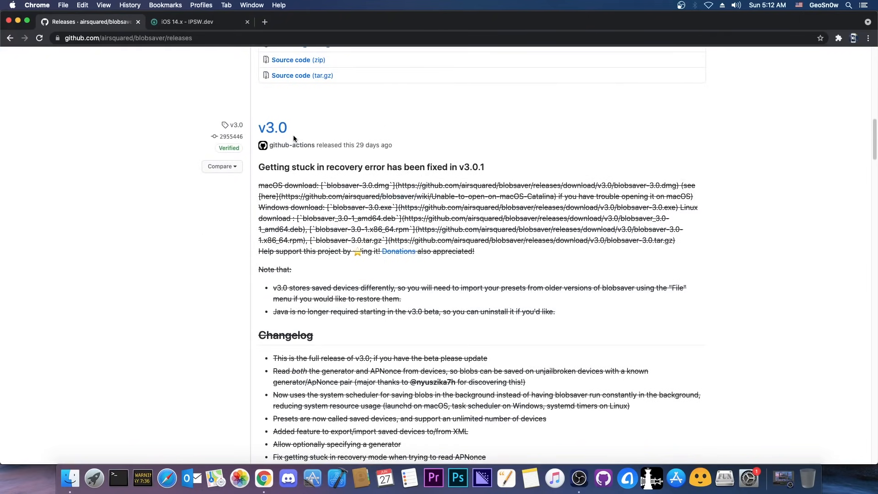
{"action": "scroll", "scroll_direction": "up", "scroll_amount": 3}
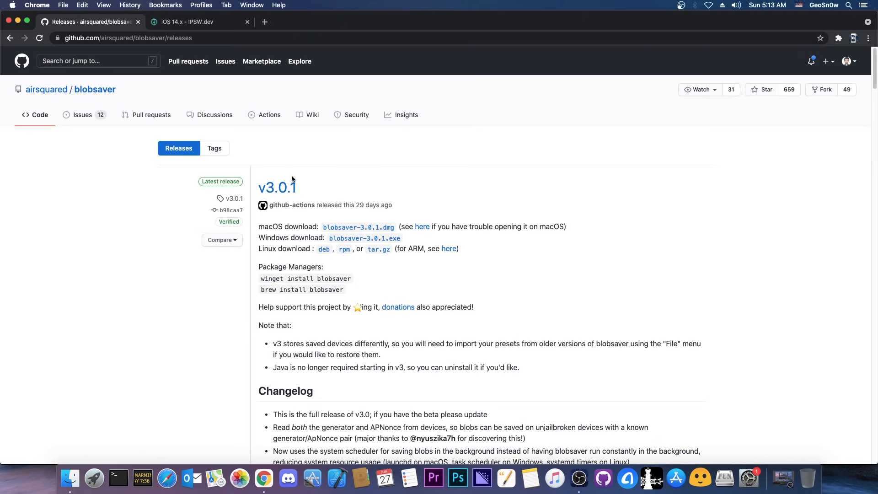
{"action": "mouse_move", "coordinate": [297, 226]}
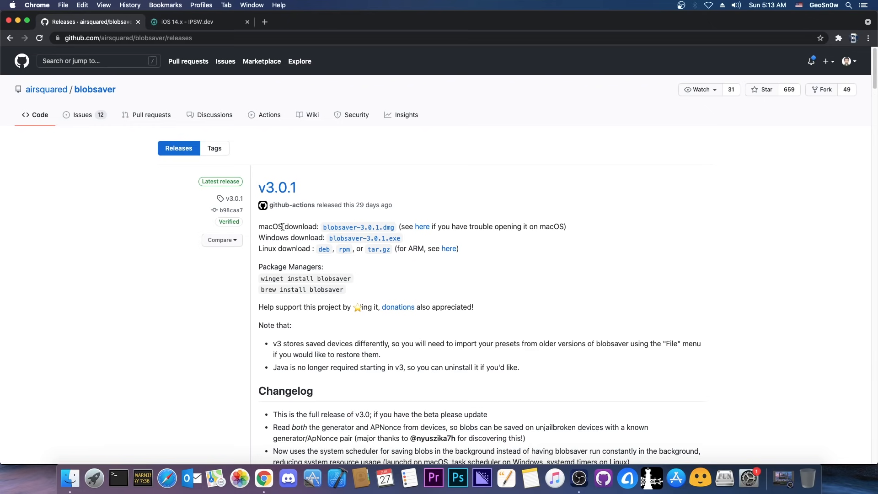
{"action": "mouse_move", "coordinate": [262, 289]}
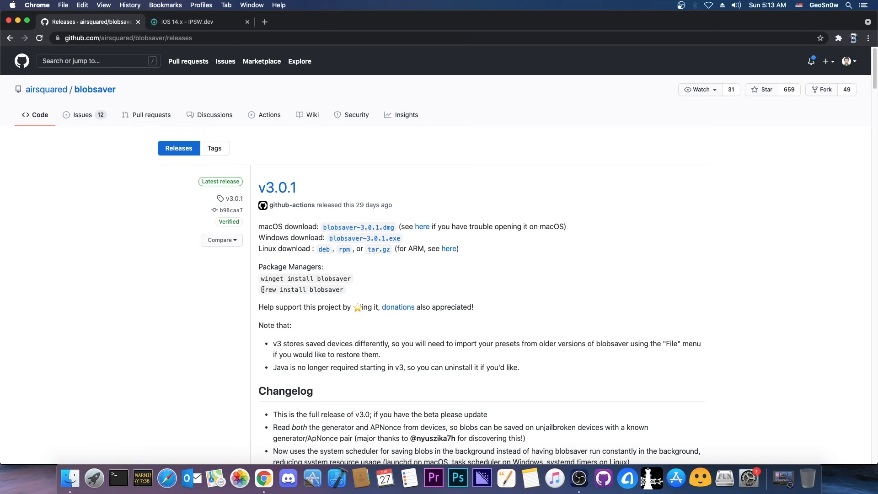
{"action": "mouse_move", "coordinate": [280, 295]}
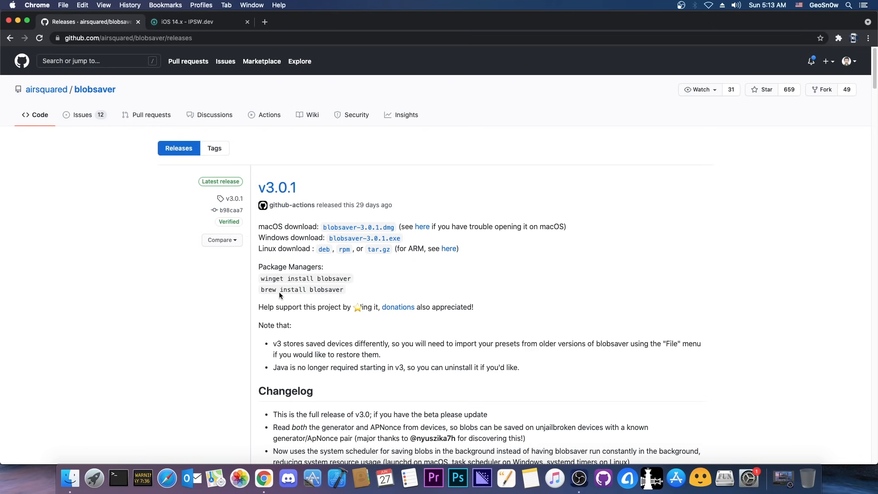
{"action": "mouse_move", "coordinate": [292, 376]}
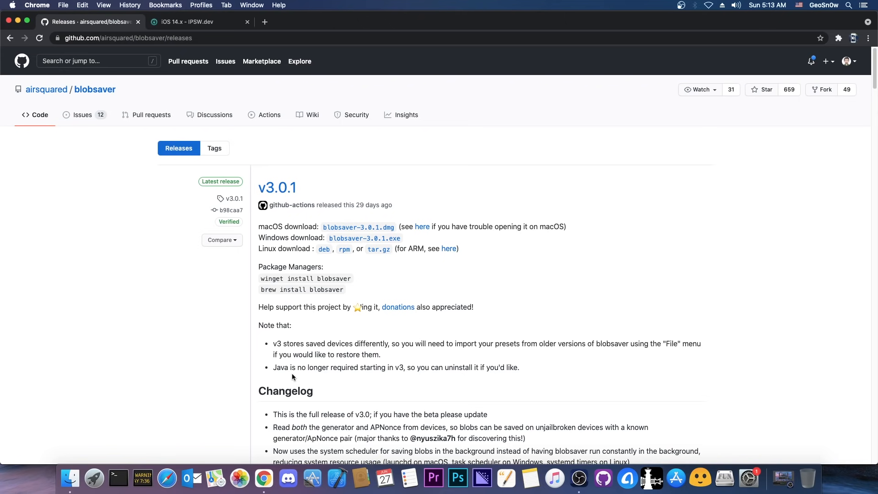
{"action": "mouse_move", "coordinate": [291, 290]}
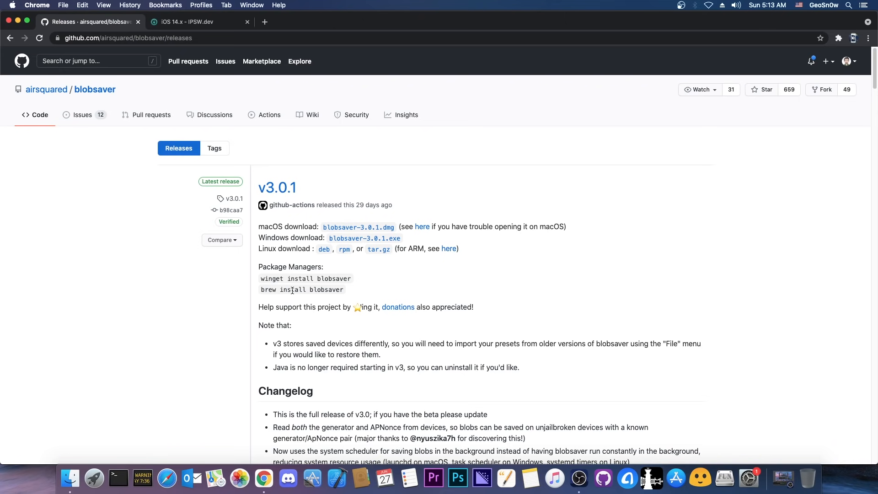
{"action": "mouse_move", "coordinate": [398, 307]}
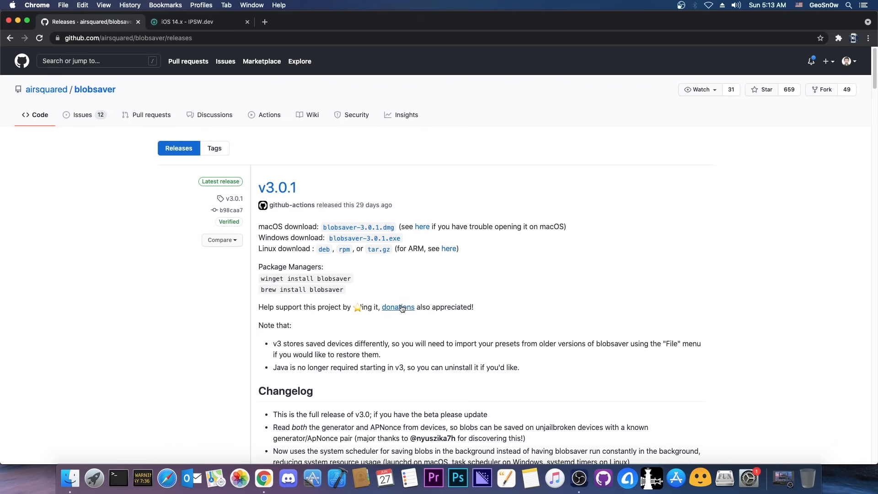
{"action": "mouse_move", "coordinate": [397, 310]}
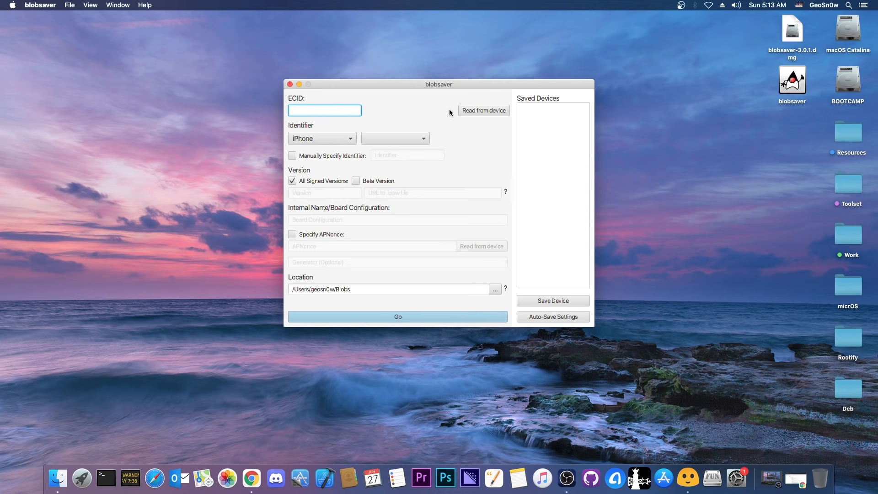
{"action": "mouse_move", "coordinate": [436, 108]}
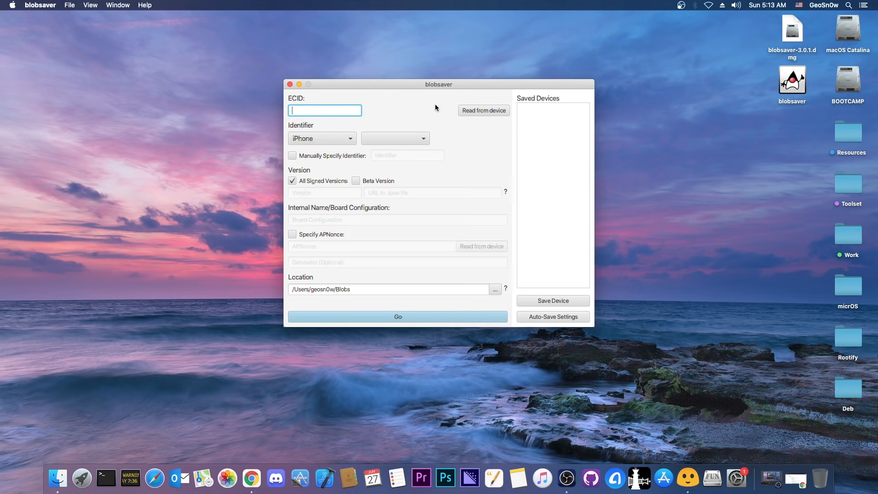
{"action": "mouse_move", "coordinate": [305, 212]}
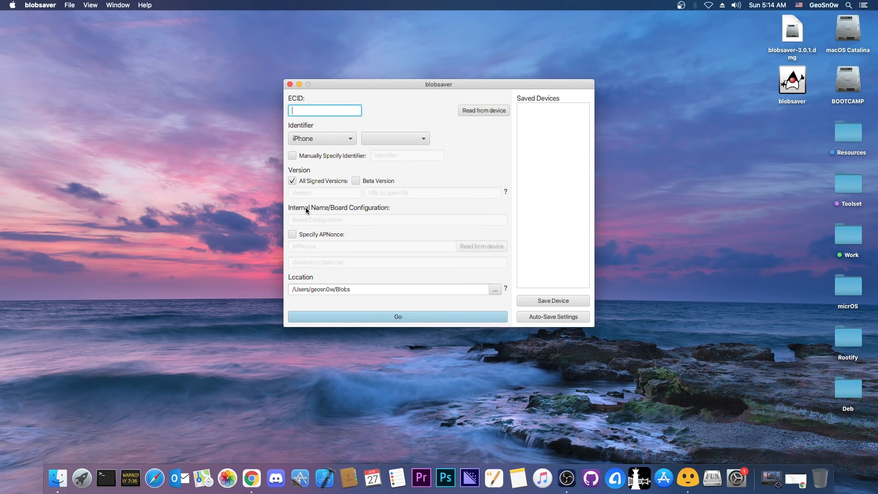
{"action": "left_click", "coordinate": [483, 110]}
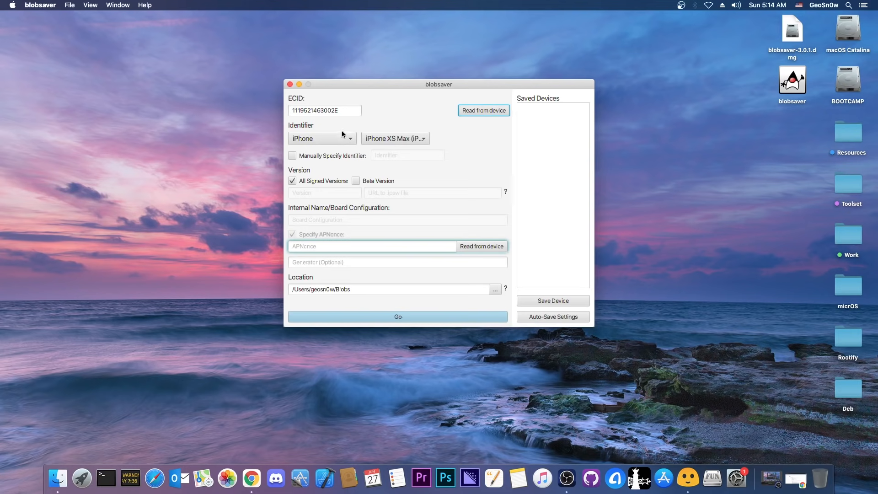
{"action": "mouse_move", "coordinate": [385, 167]}
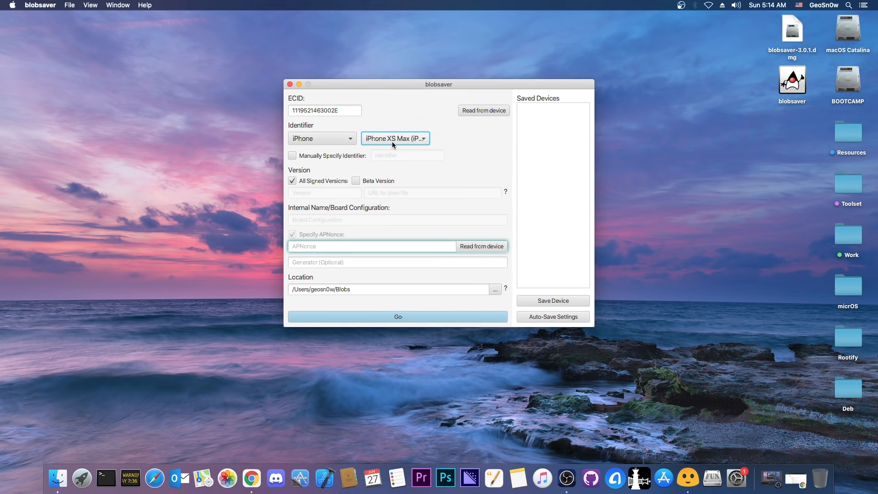
{"action": "mouse_move", "coordinate": [514, 147]}
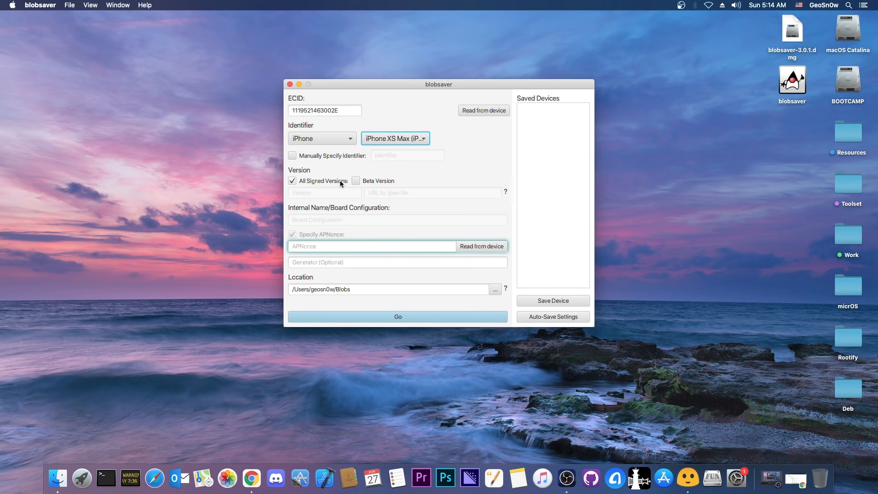
{"action": "left_click", "coordinate": [292, 180]}
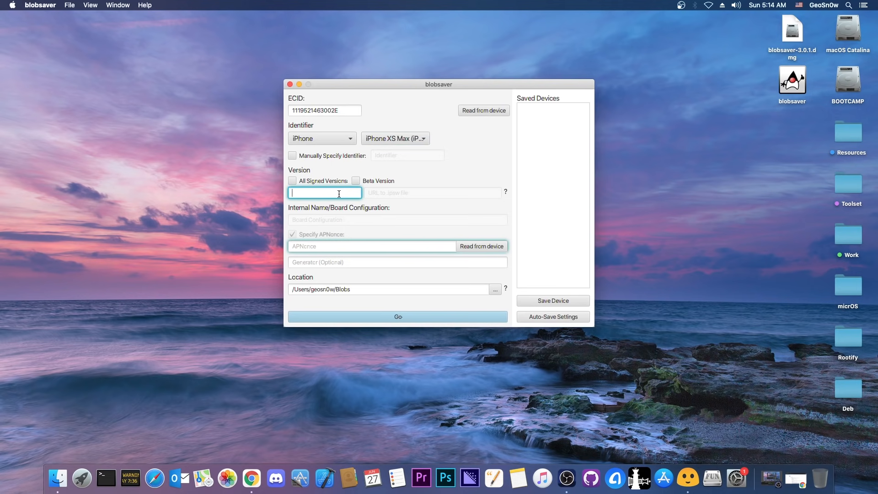
{"action": "left_click", "coordinate": [355, 180]}
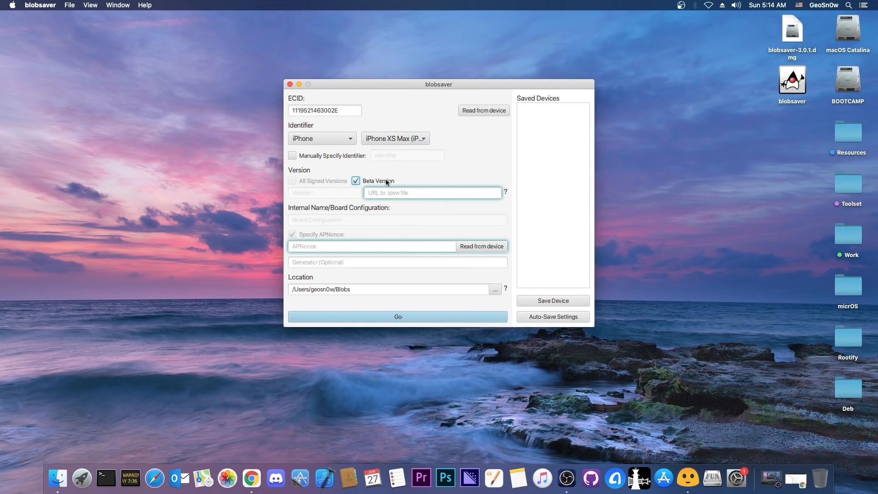
{"action": "left_click", "coordinate": [292, 180]}
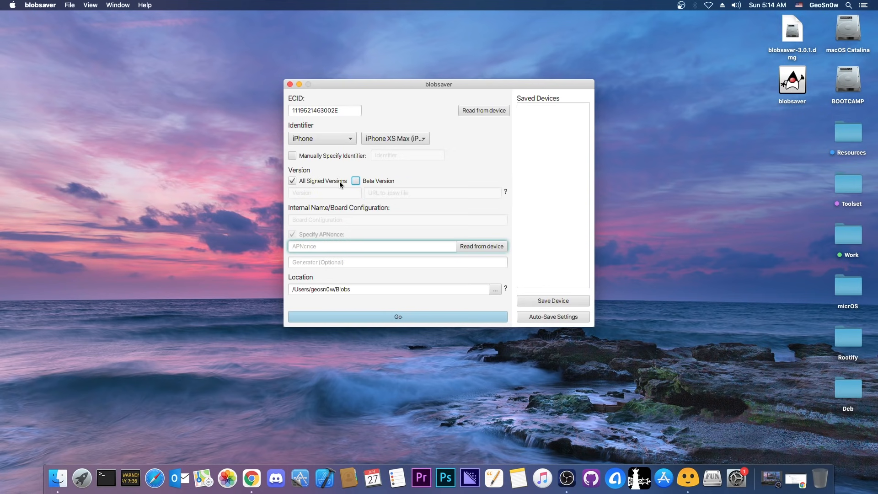
{"action": "mouse_move", "coordinate": [332, 257]}
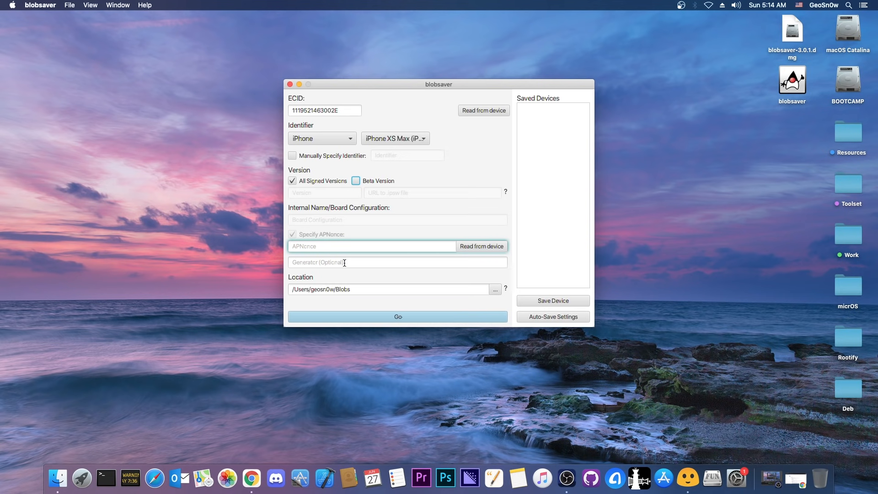
{"action": "mouse_move", "coordinate": [373, 299]}
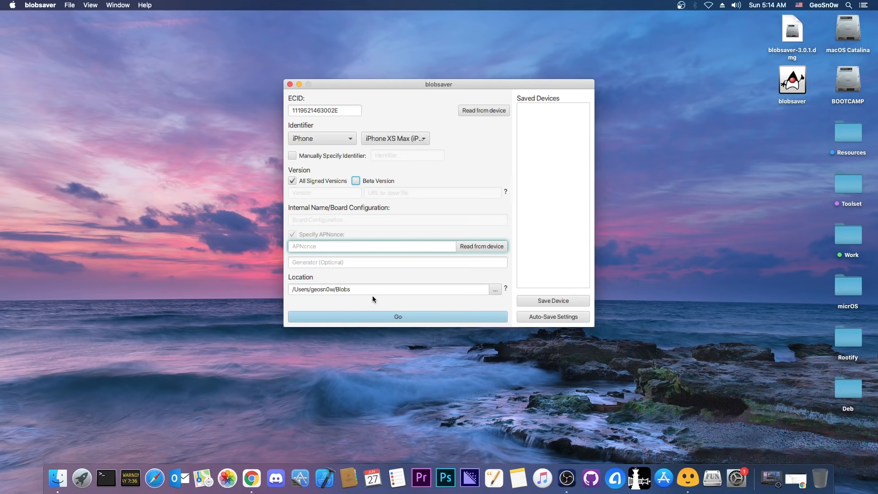
{"action": "mouse_move", "coordinate": [398, 316]}
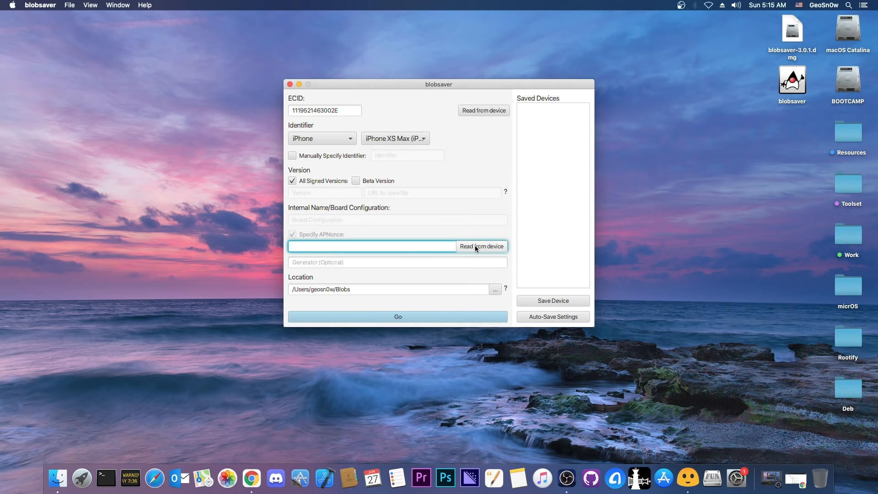
Start reading the APNonce from the connected iPhone, bringing up the confirmation prompt
{"action": "left_click", "coordinate": [480, 246]}
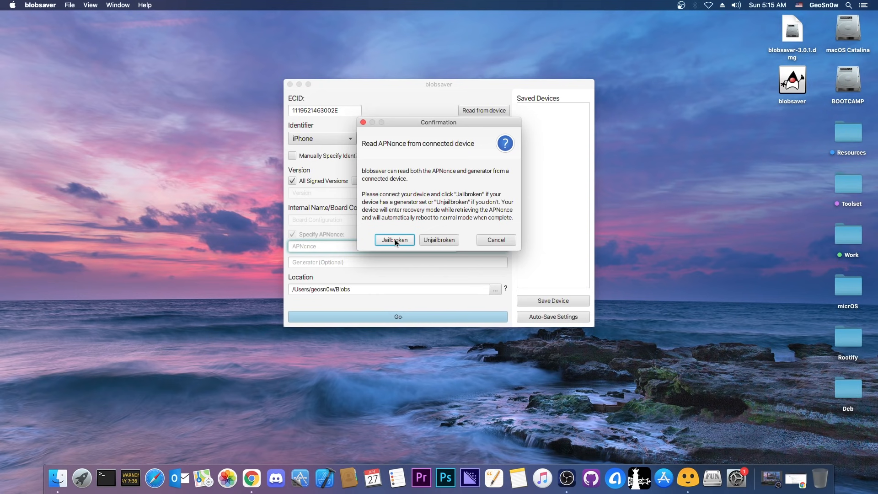
{"action": "mouse_move", "coordinate": [438, 240]}
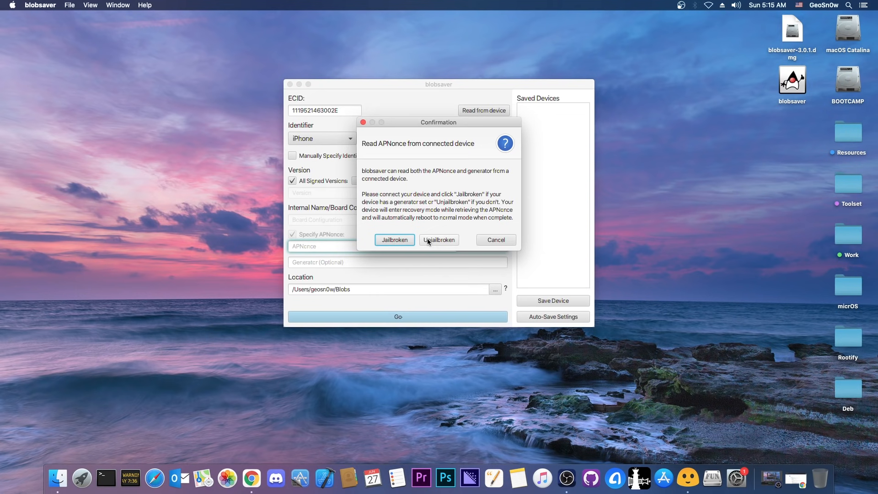
{"action": "mouse_move", "coordinate": [431, 245]}
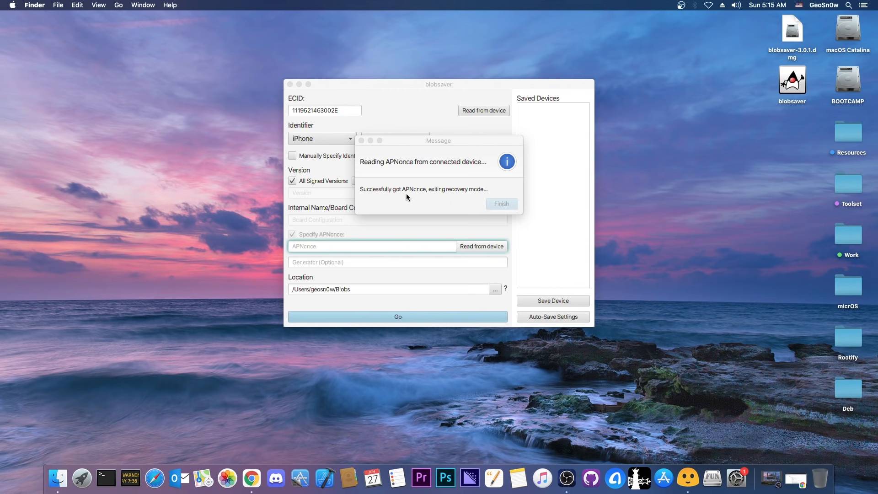
{"action": "mouse_move", "coordinate": [440, 198]}
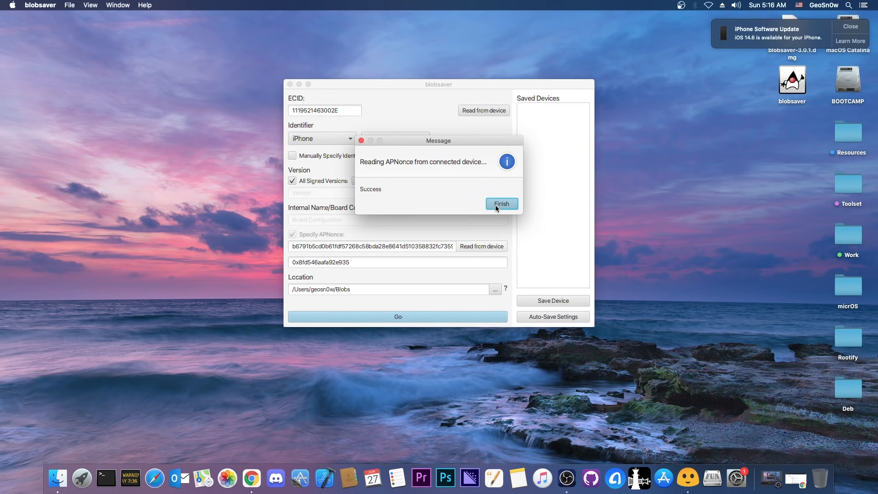
Dismiss the APNonce-read message and check the retrieved APNonce and generator values
{"action": "left_click", "coordinate": [502, 203]}
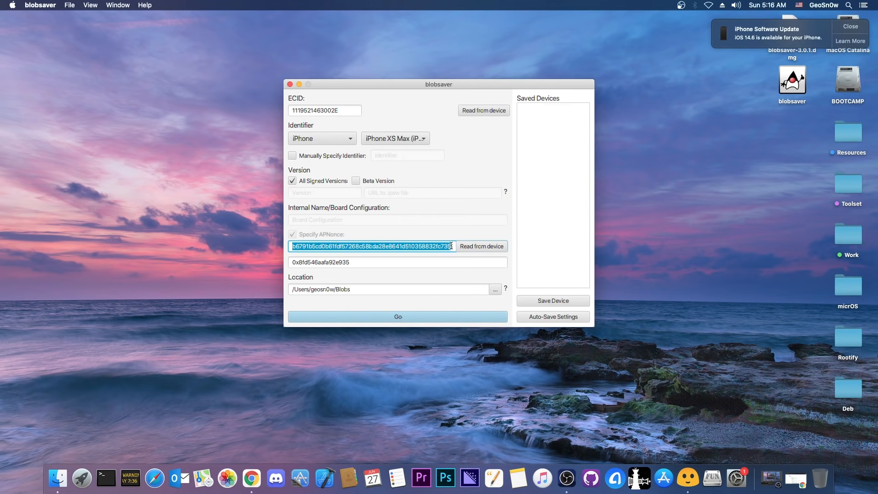
{"action": "left_click", "coordinate": [383, 261]}
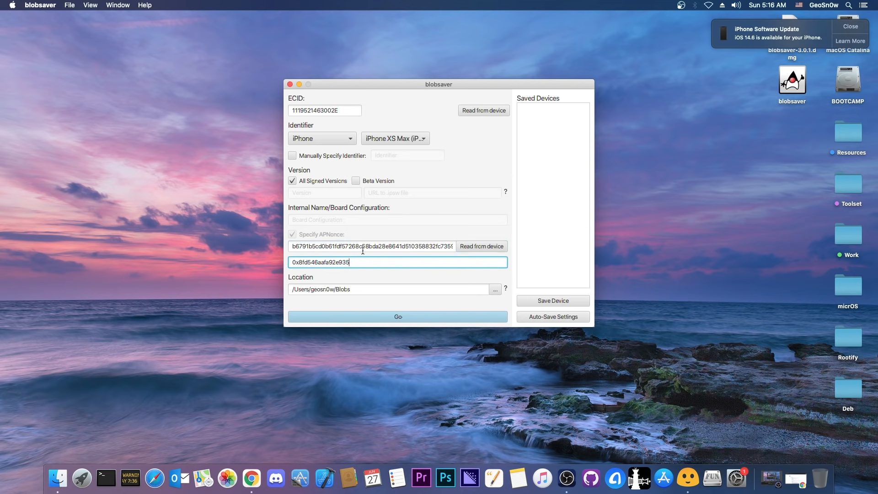
{"action": "left_click", "coordinate": [371, 246]}
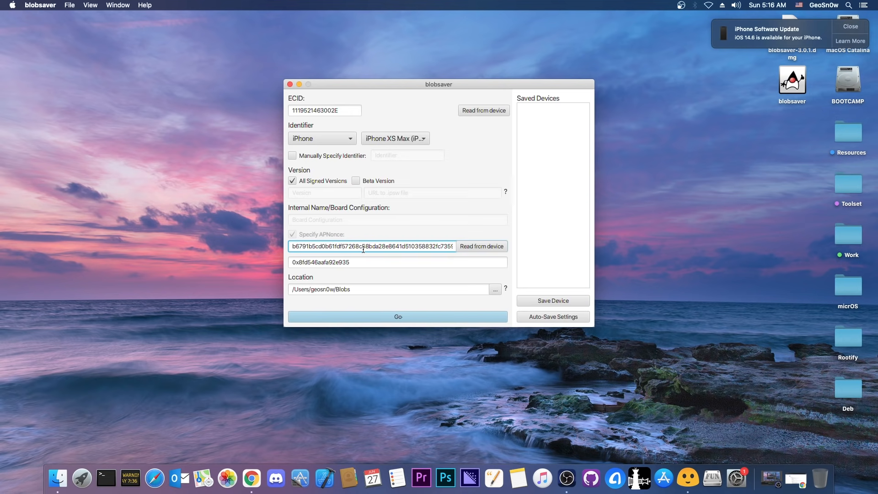
Save the iOS 14.6 SHSH blobs to /Users/geosn0w/Blobs and acknowledge the Success message
{"action": "left_click", "coordinate": [398, 316]}
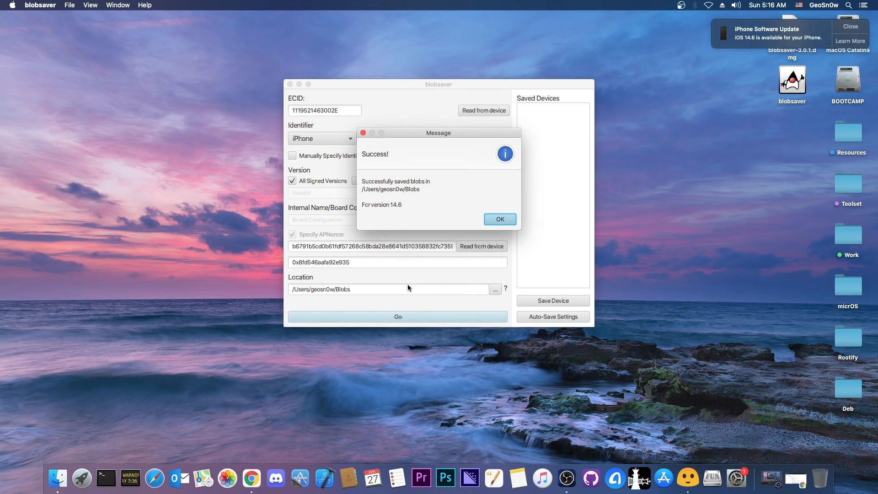
{"action": "mouse_move", "coordinate": [399, 211]}
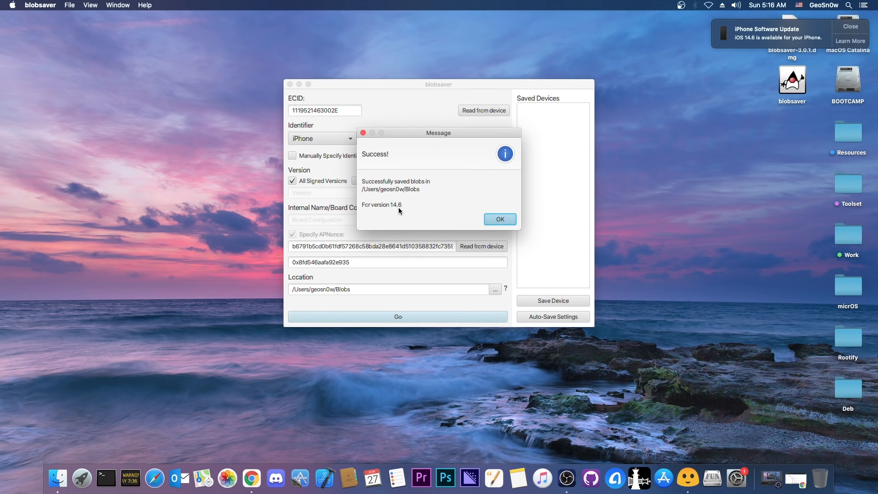
{"action": "mouse_move", "coordinate": [411, 190]}
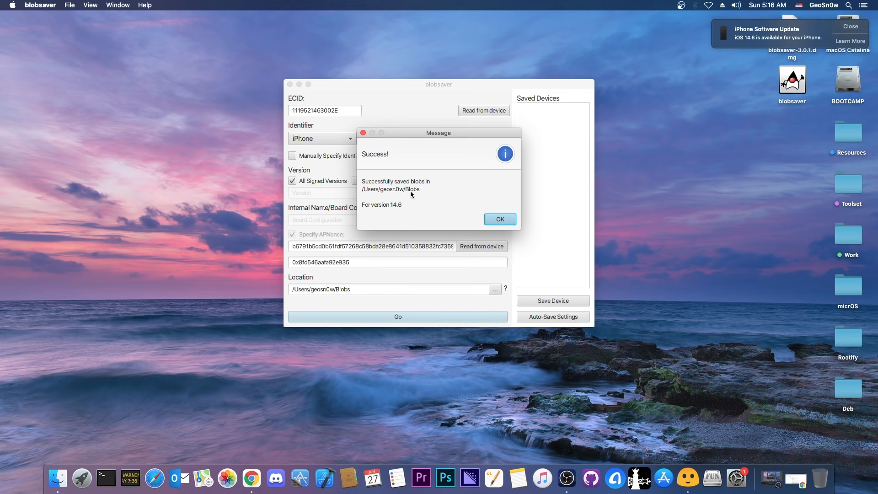
{"action": "left_click", "coordinate": [499, 218]}
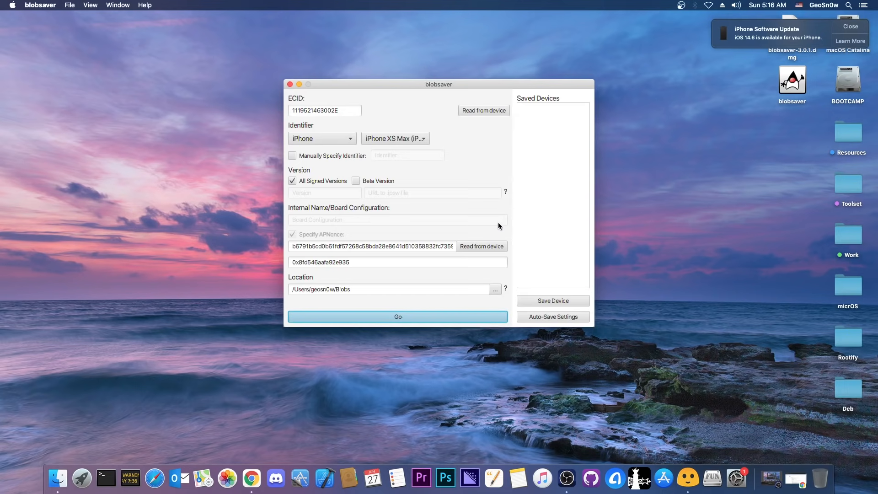
Close the blobsaver window, returning to the v3.0.1 release page in Chrome
{"action": "left_click", "coordinate": [850, 25]}
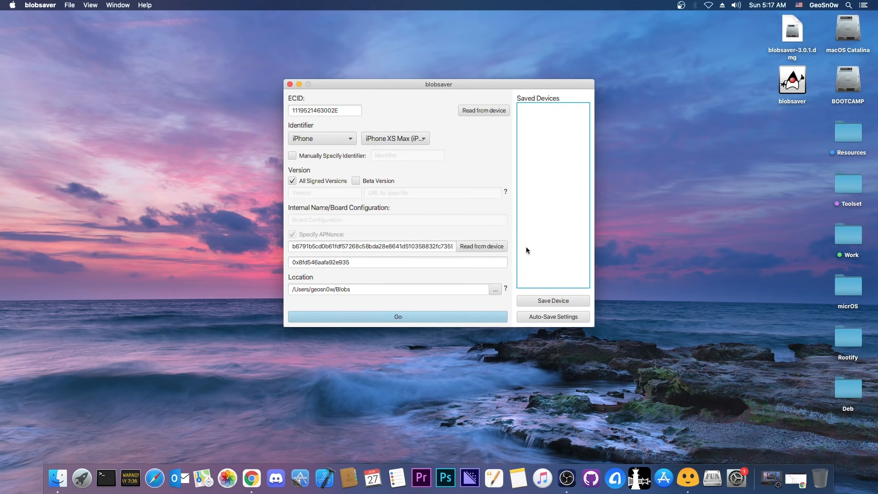
{"action": "mouse_move", "coordinate": [290, 84]}
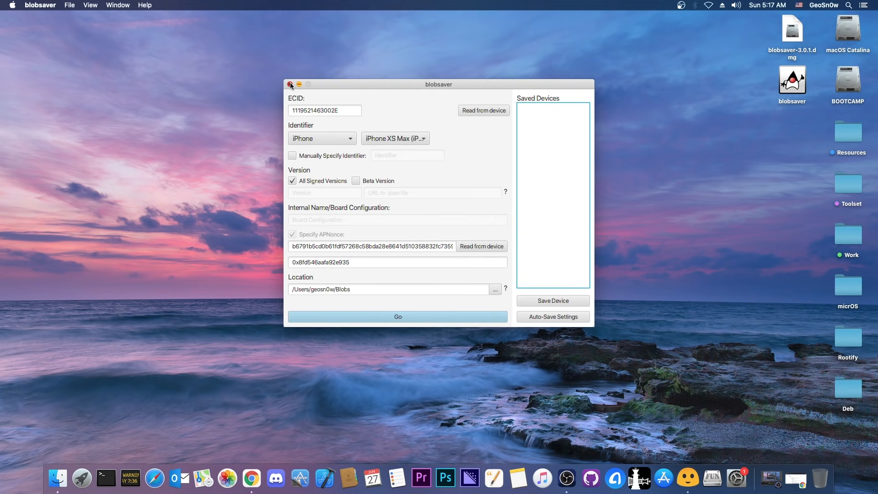
{"action": "left_click", "coordinate": [262, 478]}
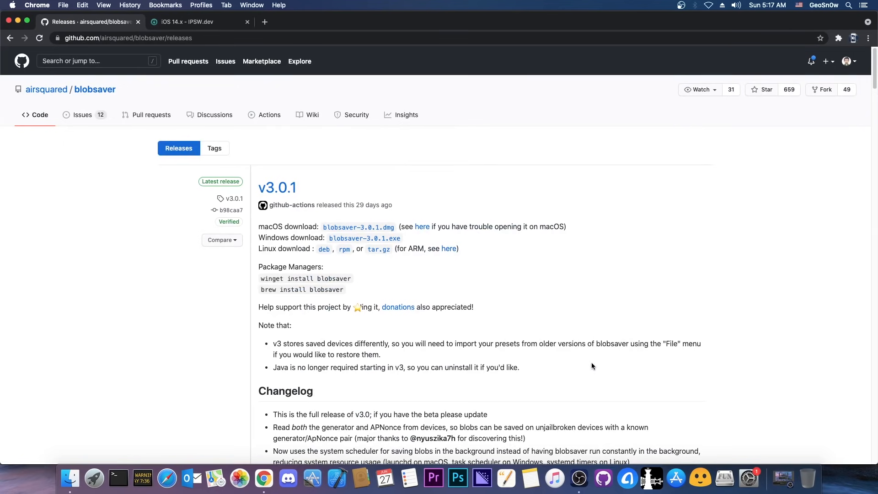
{"action": "mouse_move", "coordinate": [398, 307]}
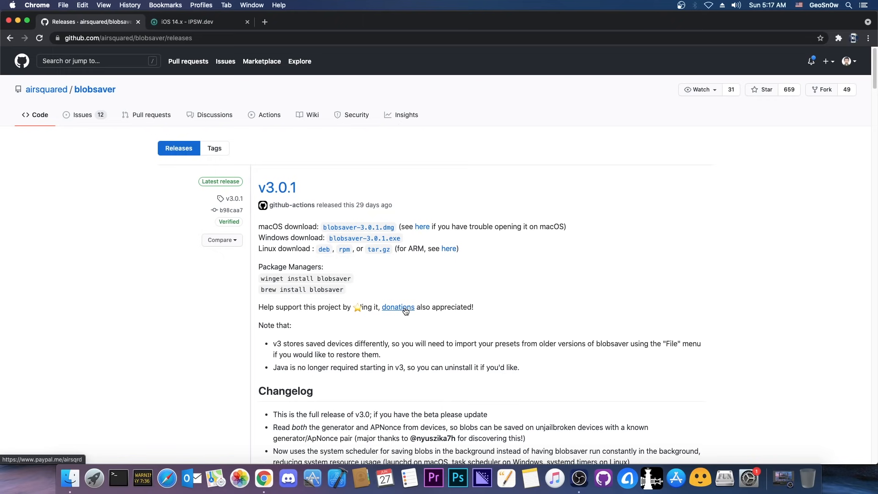
Switch to the IPSW.dev iOS 14.x page to review the iOS 14.6 builds
{"action": "left_click", "coordinate": [199, 21]}
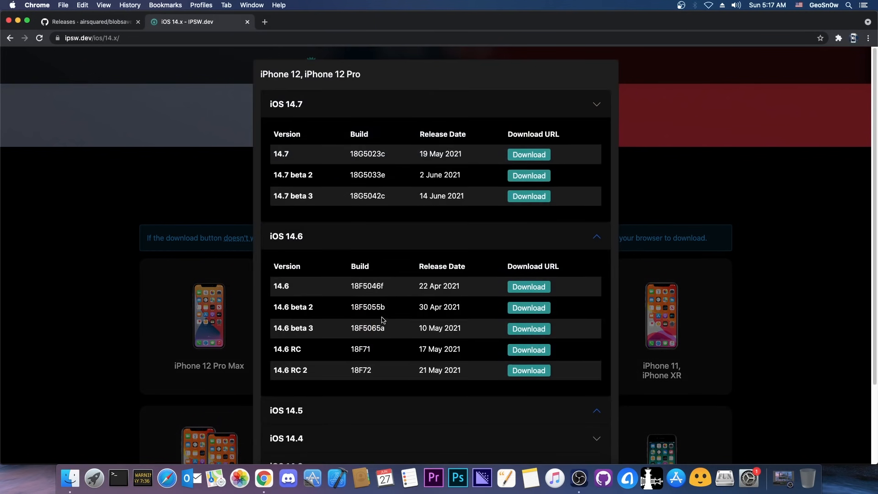
{"action": "mouse_move", "coordinate": [296, 171]}
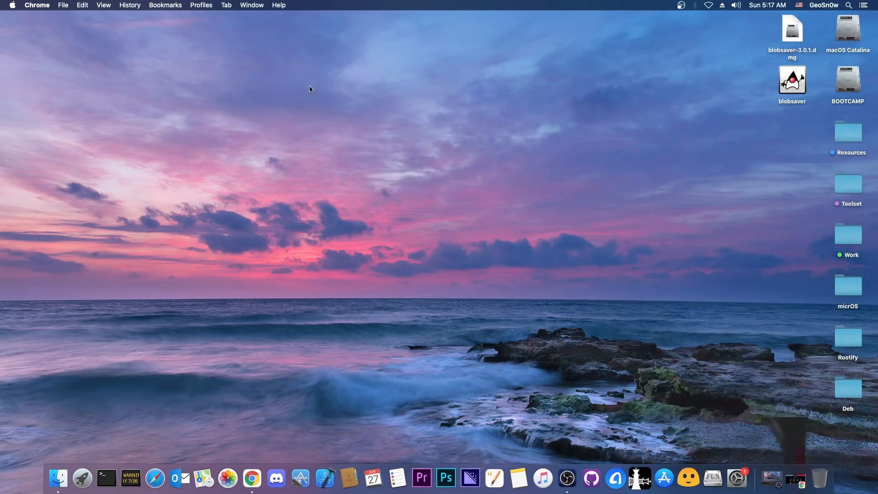
{"action": "left_click", "coordinate": [422, 149]}
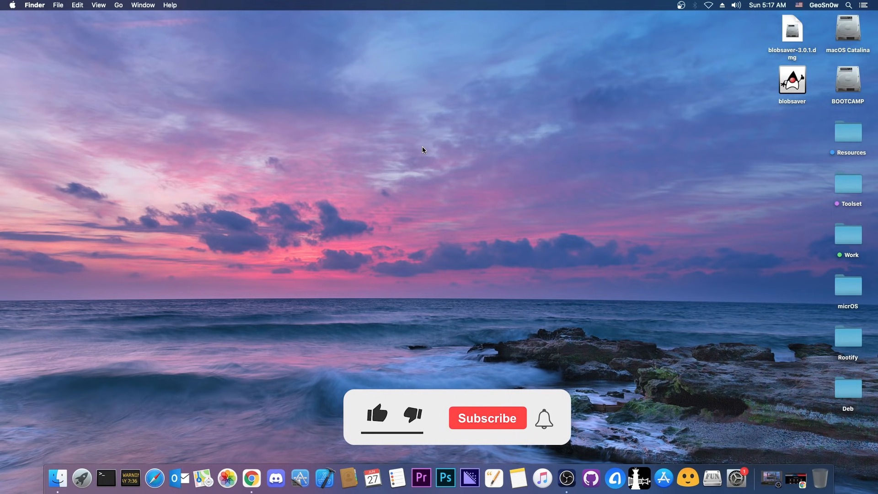
{"action": "left_click", "coordinate": [376, 414]}
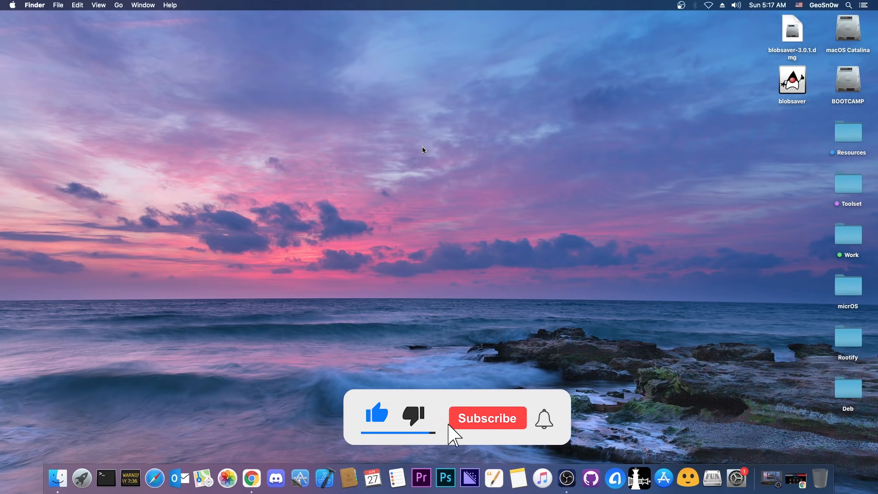
{"action": "left_click", "coordinate": [487, 417]}
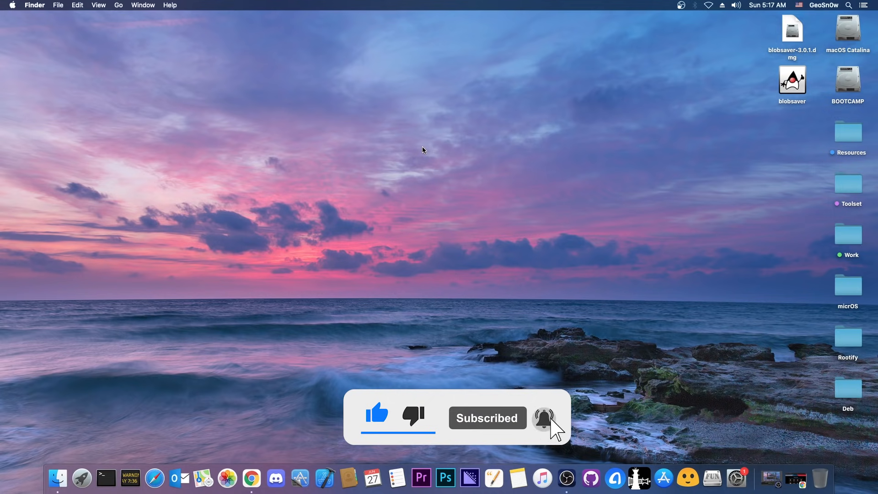